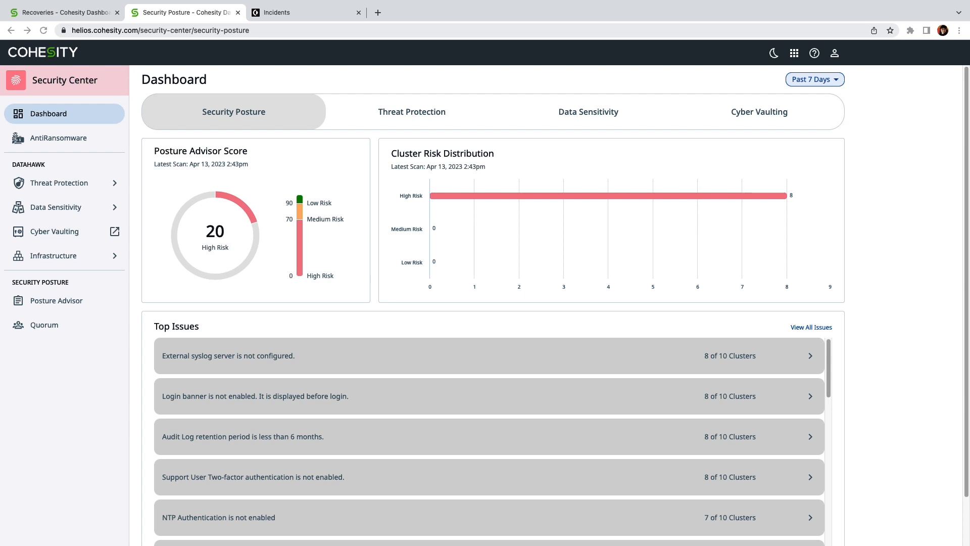
pyautogui.moveTo(110, 190)
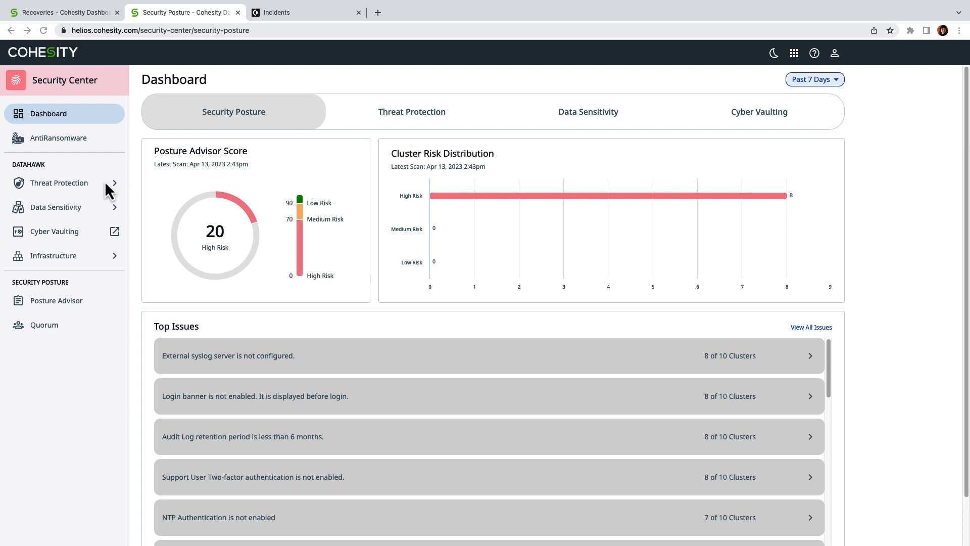
pyautogui.moveTo(93, 152)
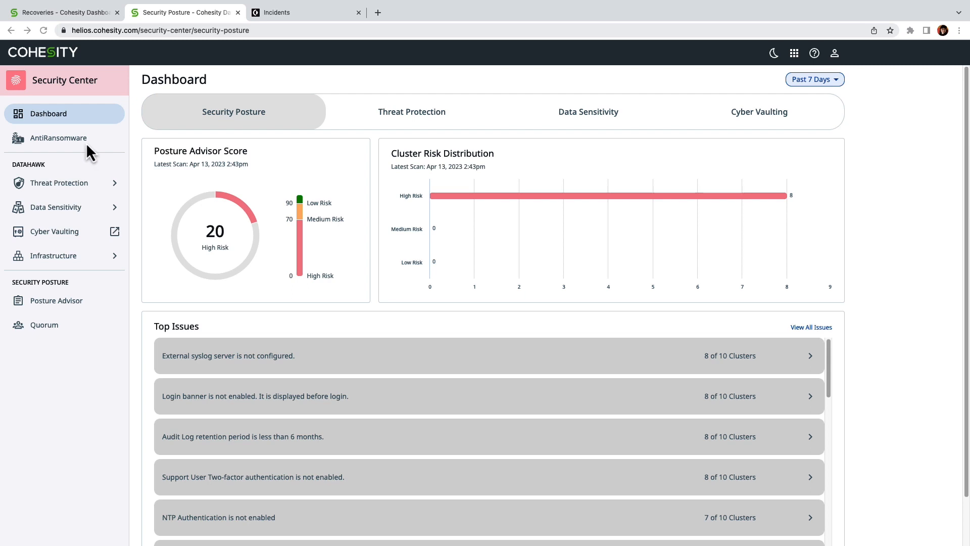
pyautogui.moveTo(84, 146)
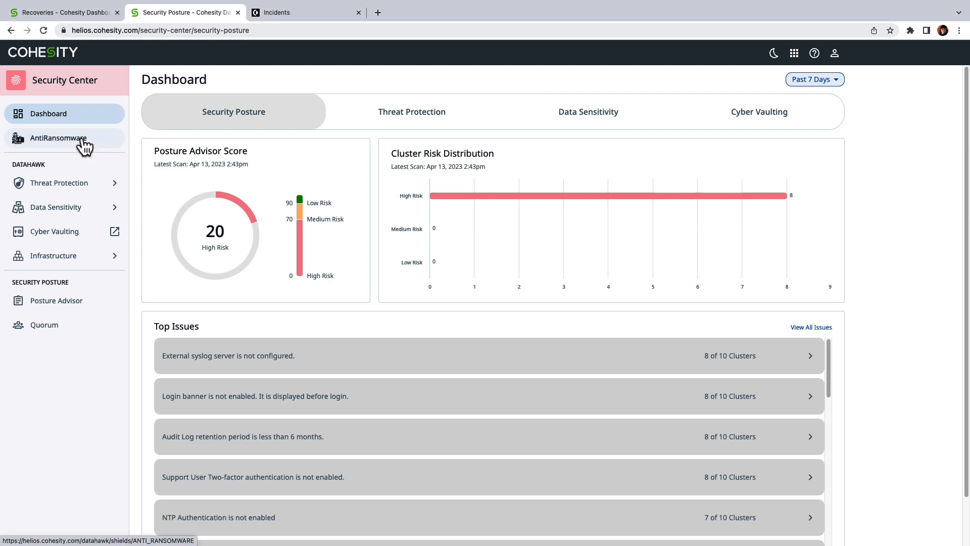
# - From the AntiRansomware summary, open the anomaly details for SCJ-Server13
pyautogui.click(58, 137)
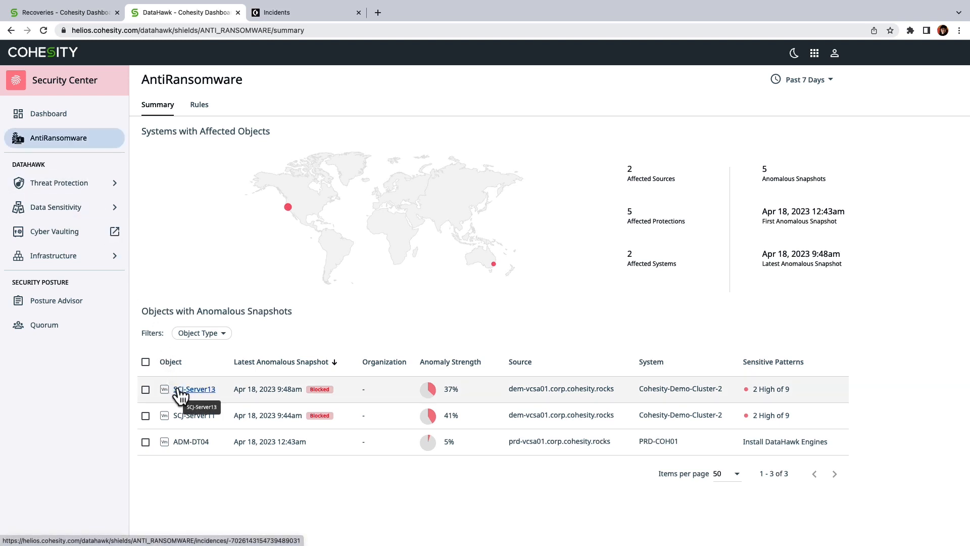
pyautogui.click(194, 389)
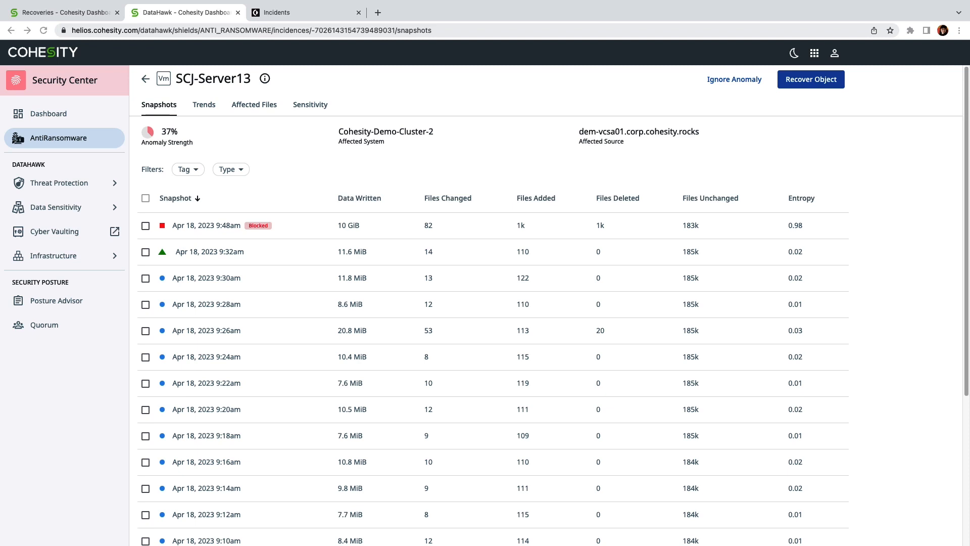
pyautogui.moveTo(201, 114)
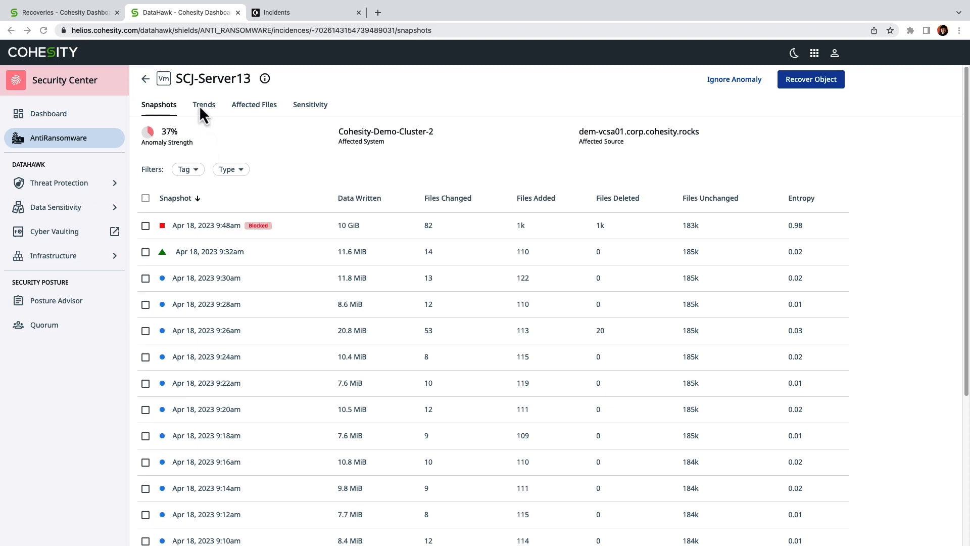
# - Review SCJ-Server13's Trends charts for clean vs anomalous snapshots, then move to the affected files list
pyautogui.click(204, 104)
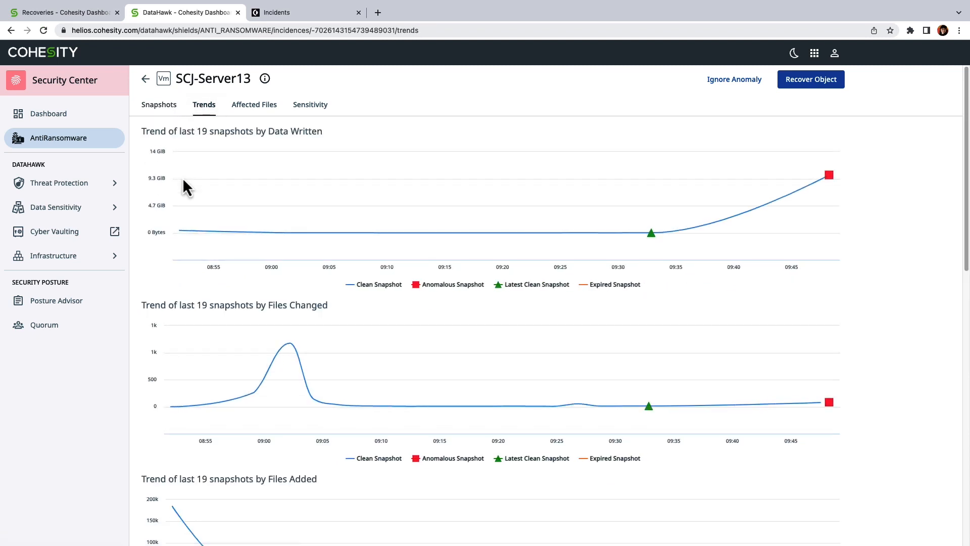
pyautogui.moveTo(829, 173)
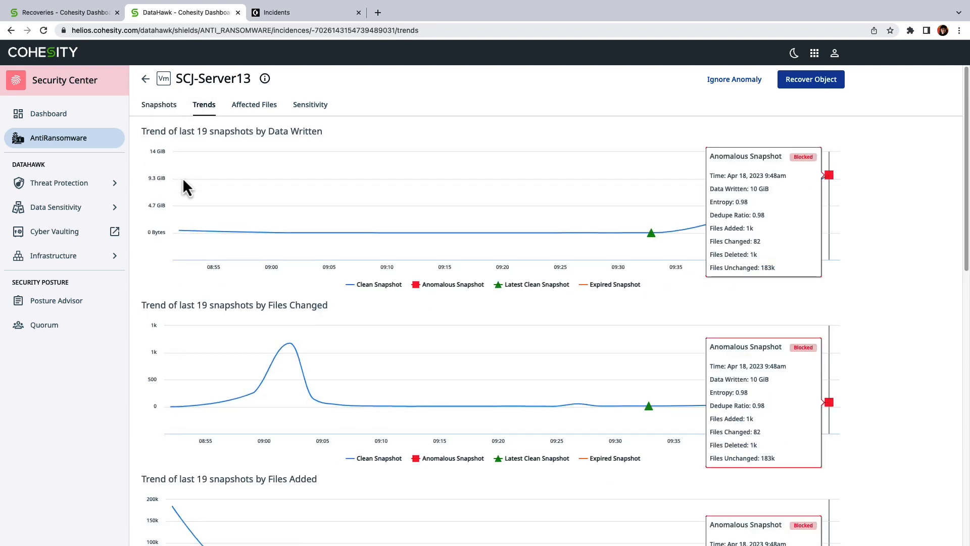
pyautogui.moveTo(194, 190)
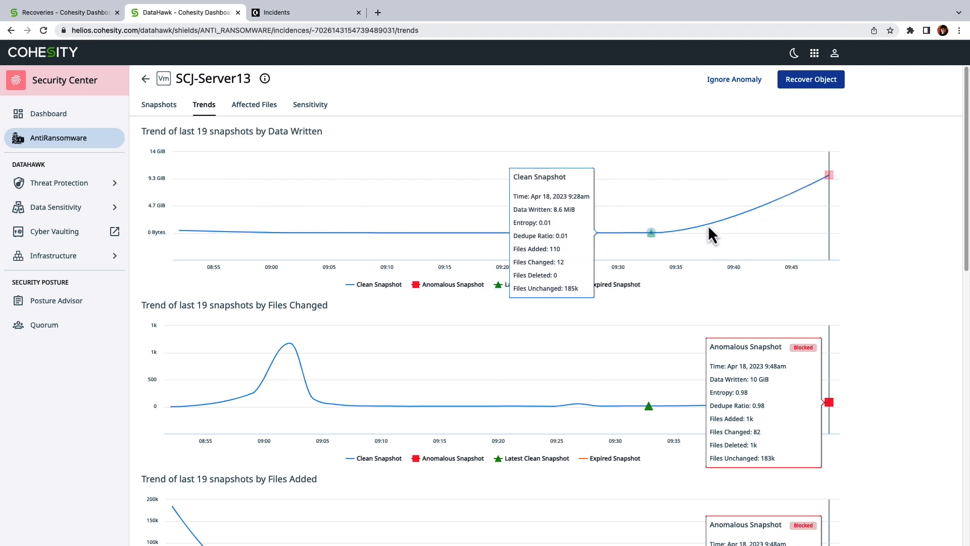
pyautogui.moveTo(495, 252)
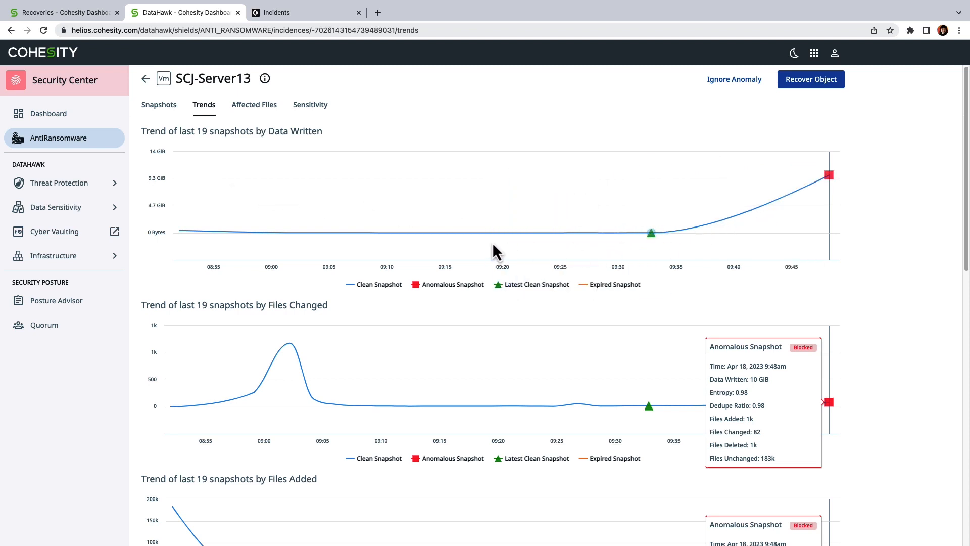
pyautogui.moveTo(581, 233)
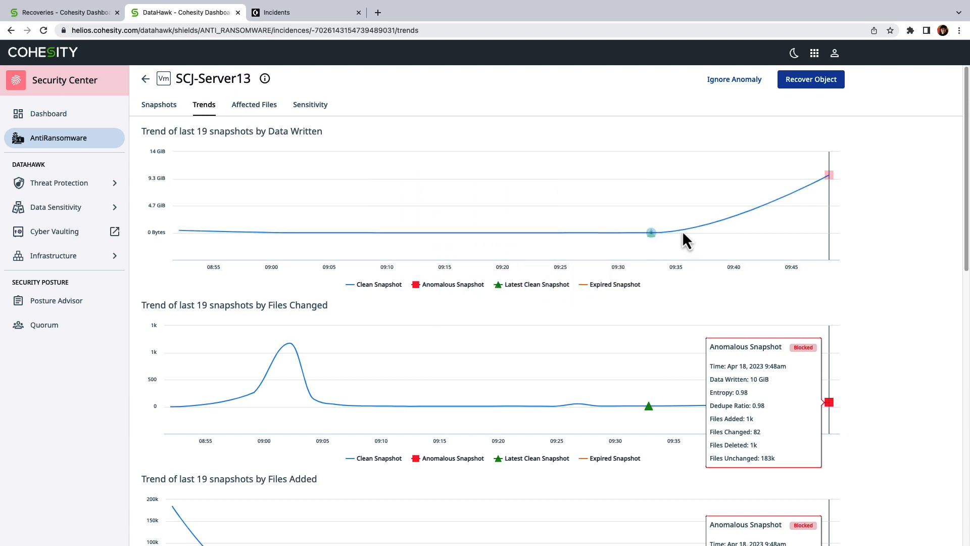
pyautogui.moveTo(651, 233)
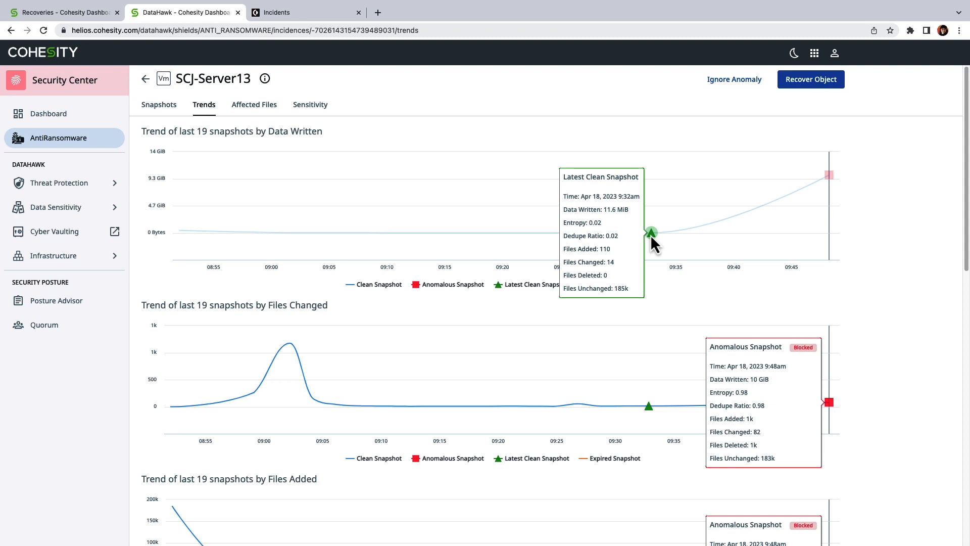
pyautogui.moveTo(930, 254)
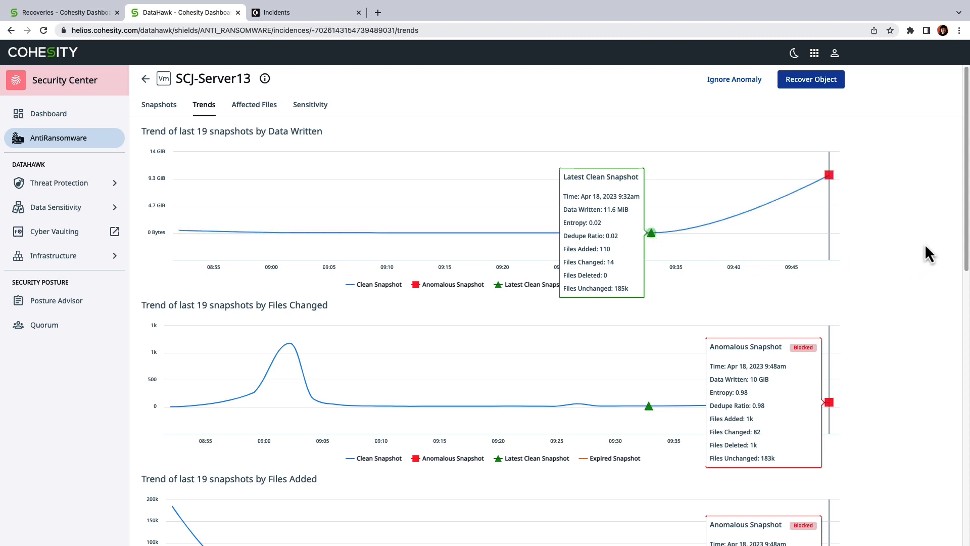
pyautogui.scroll(-3)
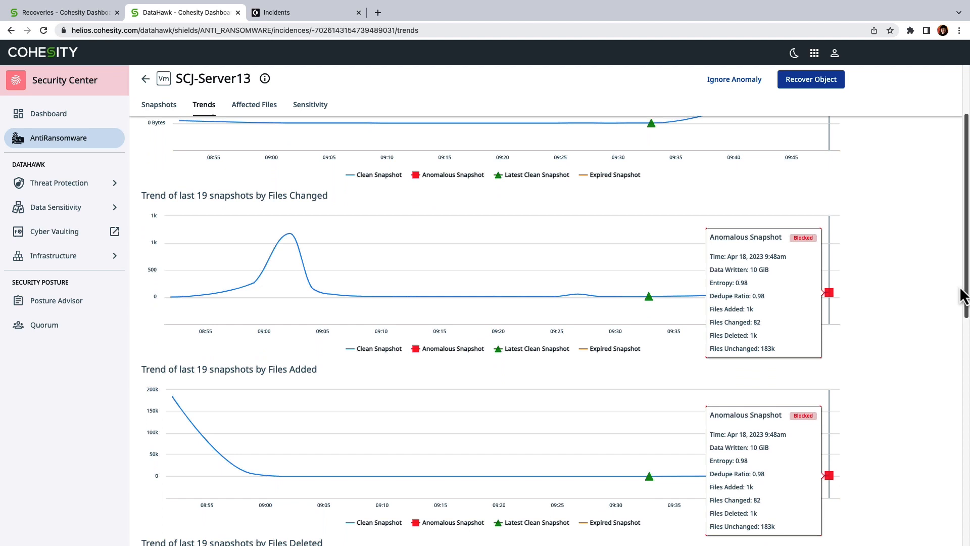
pyautogui.scroll(-3)
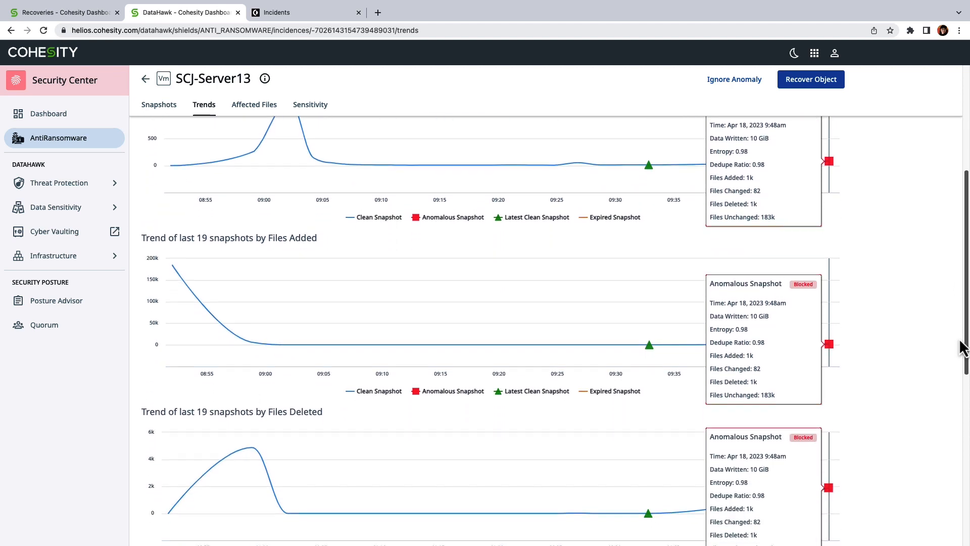
pyautogui.scroll(-3)
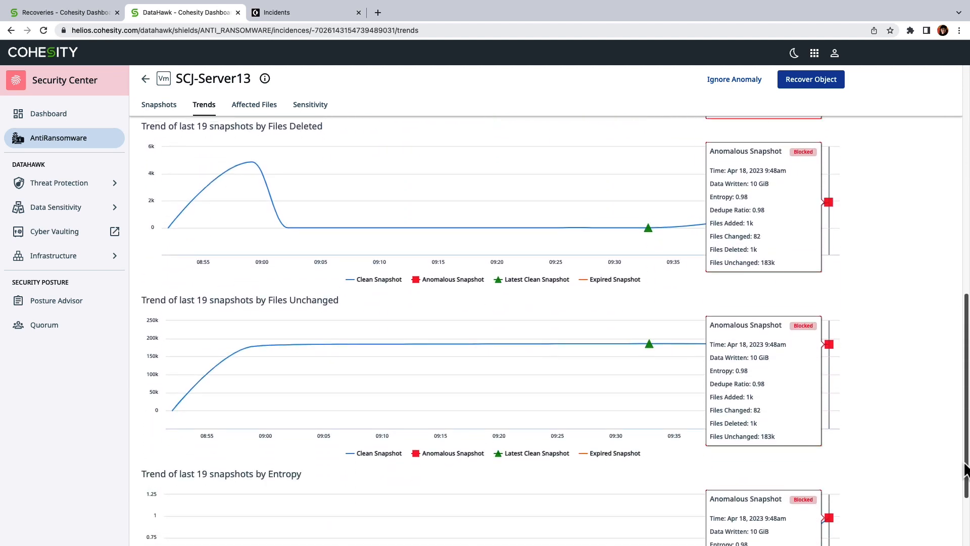
pyautogui.scroll(-3)
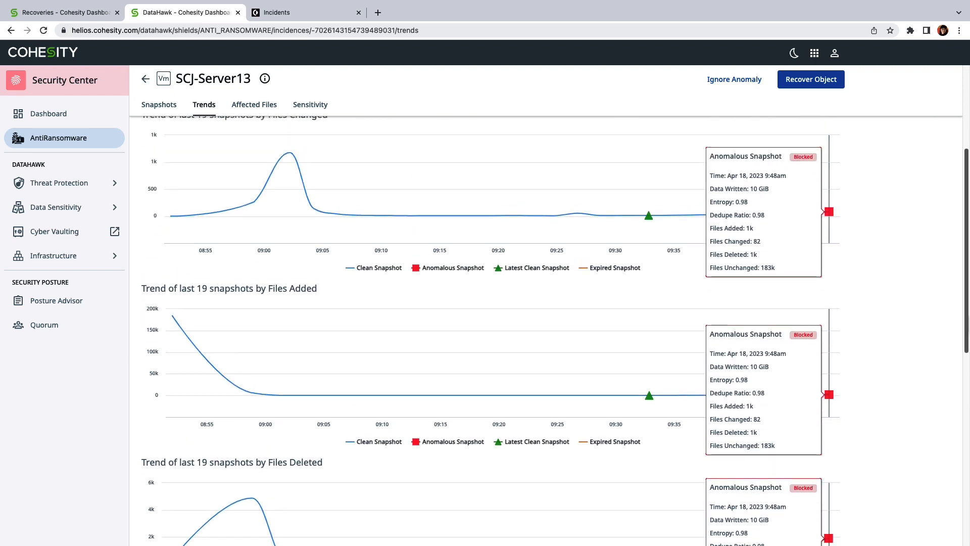
pyautogui.scroll(3)
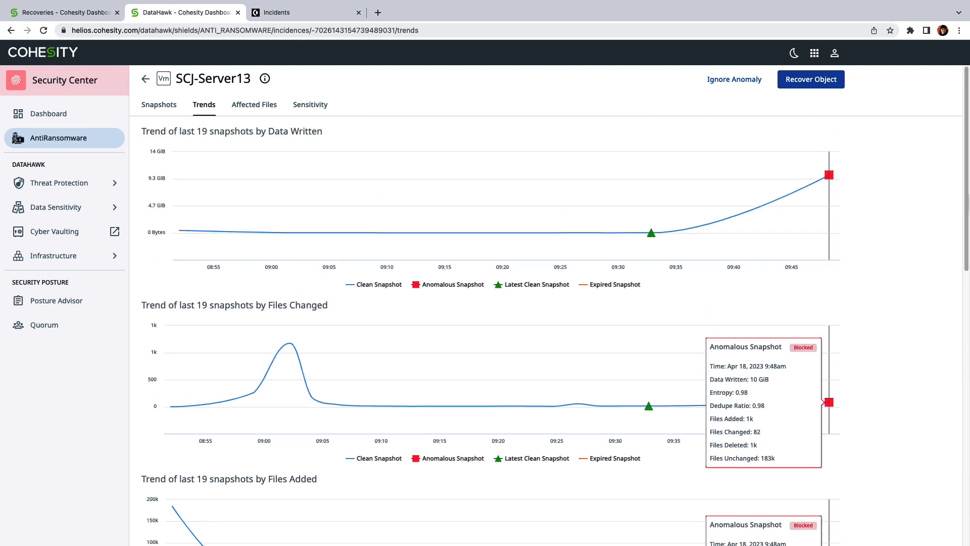
pyautogui.moveTo(619, 135)
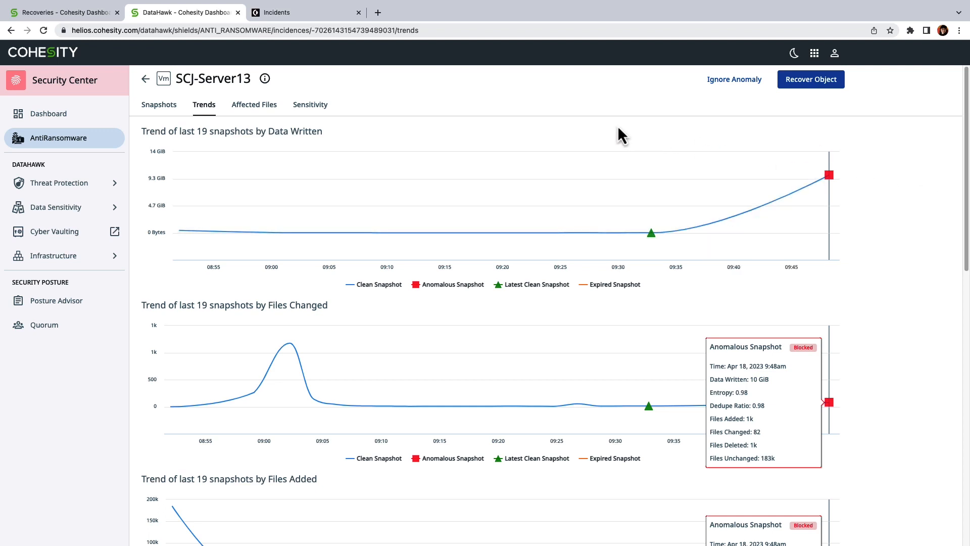
pyautogui.click(253, 104)
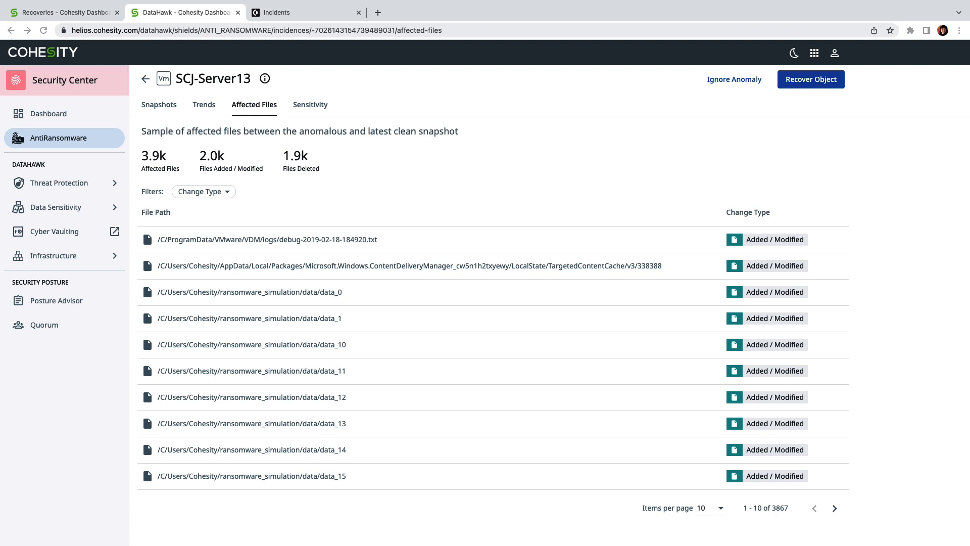
pyautogui.moveTo(346, 251)
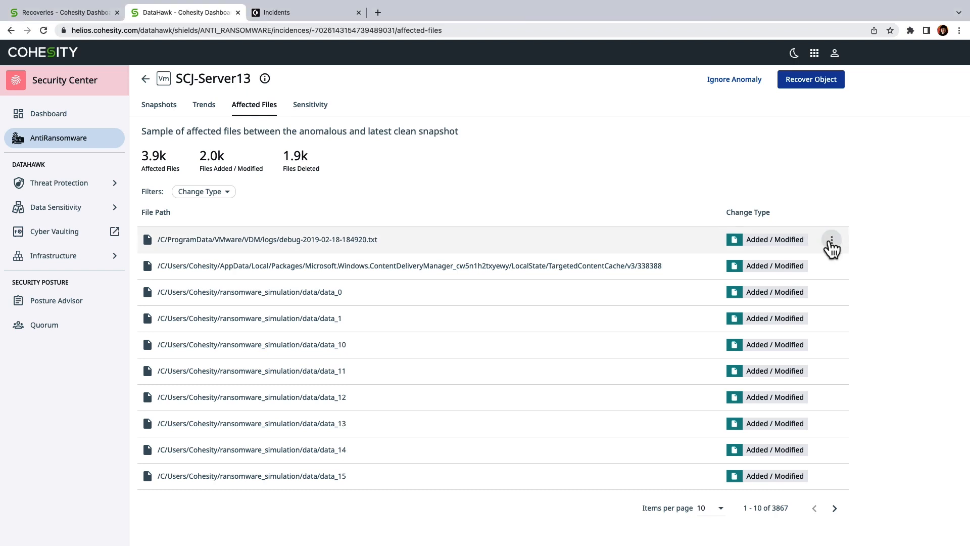
pyautogui.click(831, 240)
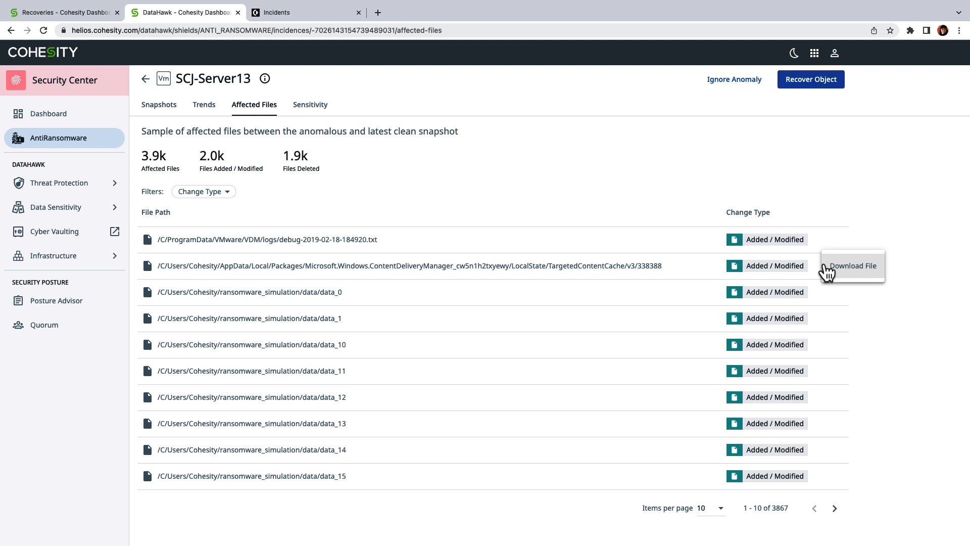
pyautogui.moveTo(880, 228)
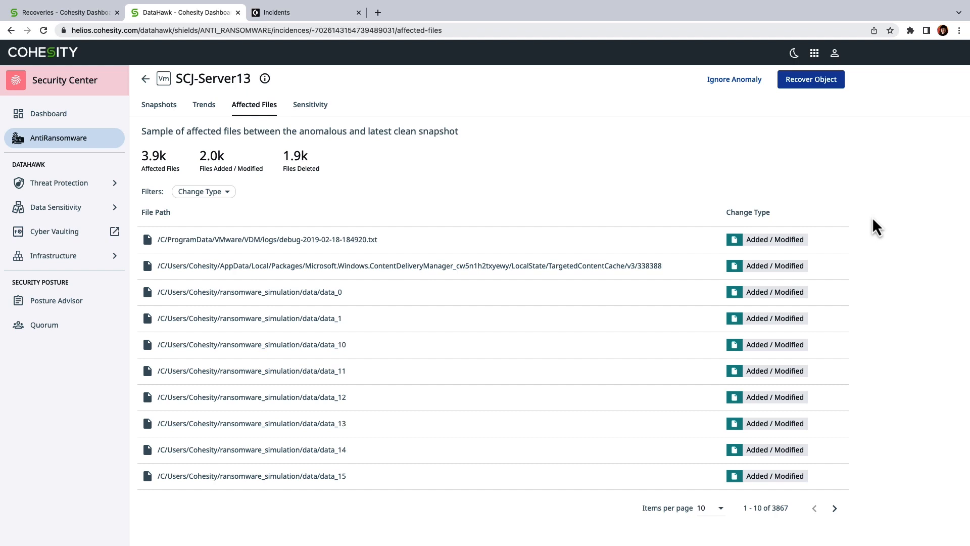
pyautogui.moveTo(327, 113)
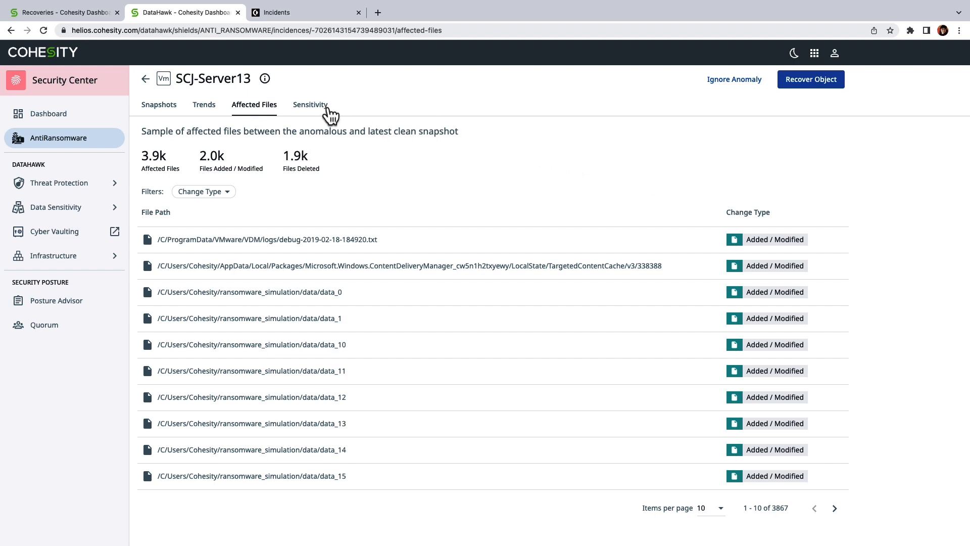
# - View SCJ-Server13's Sensitivity patterns and the files matched by Credit Card High (101)
pyautogui.click(310, 104)
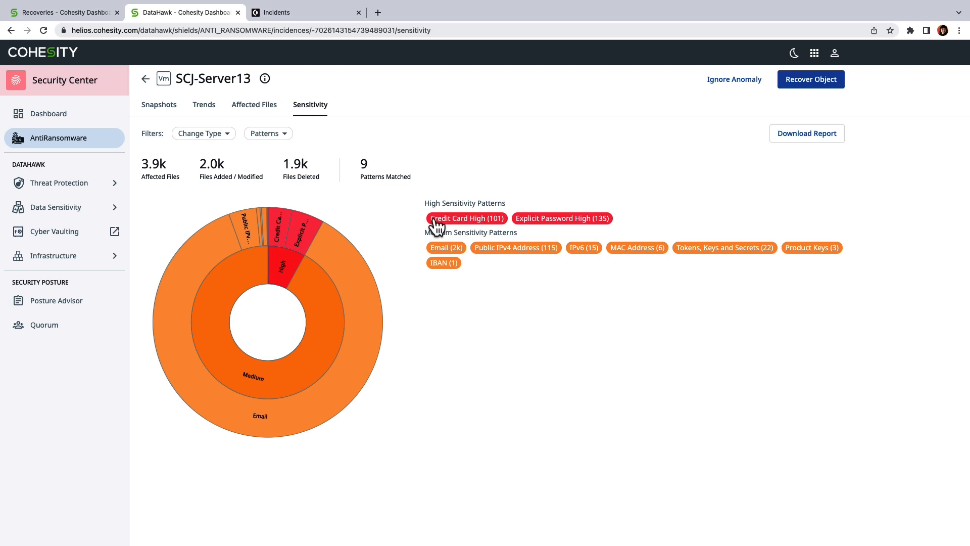
pyautogui.click(467, 218)
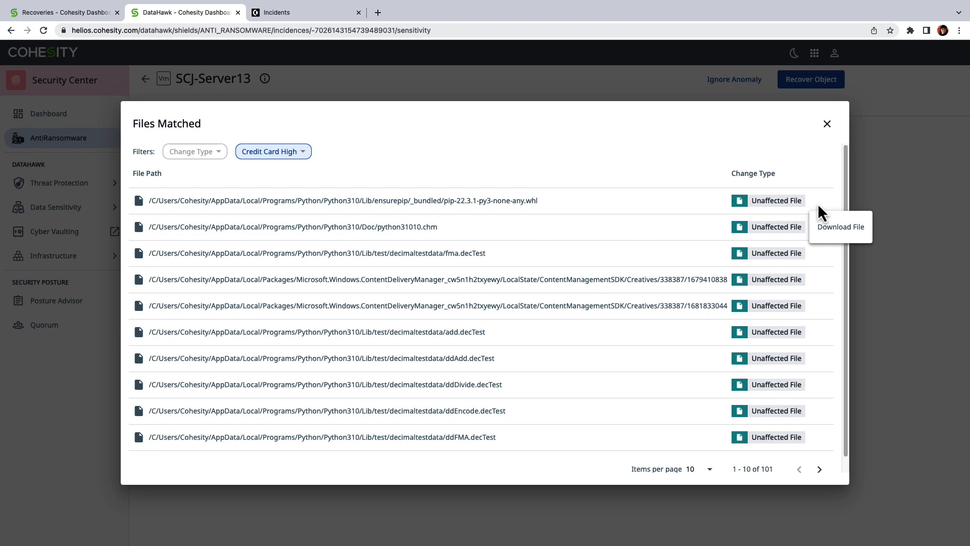
pyautogui.moveTo(822, 137)
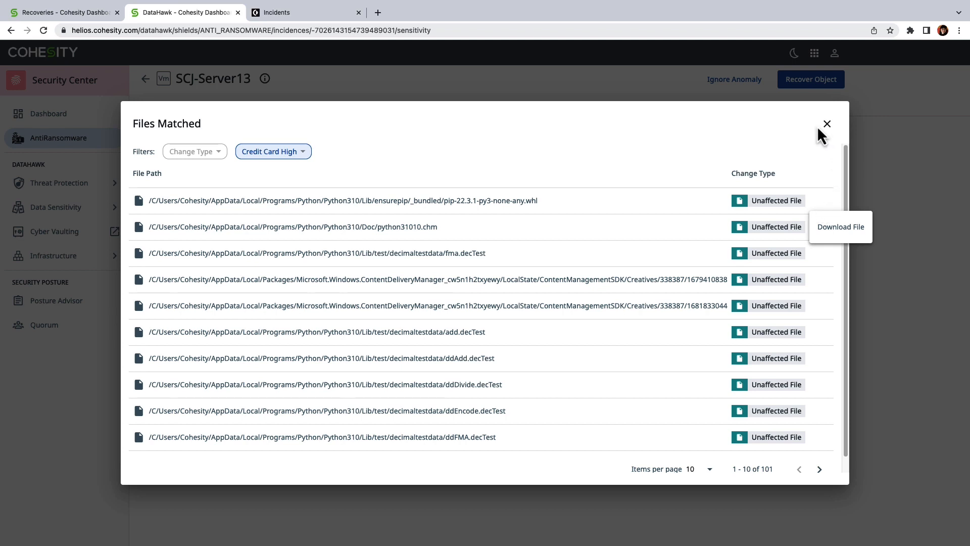
pyautogui.moveTo(830, 131)
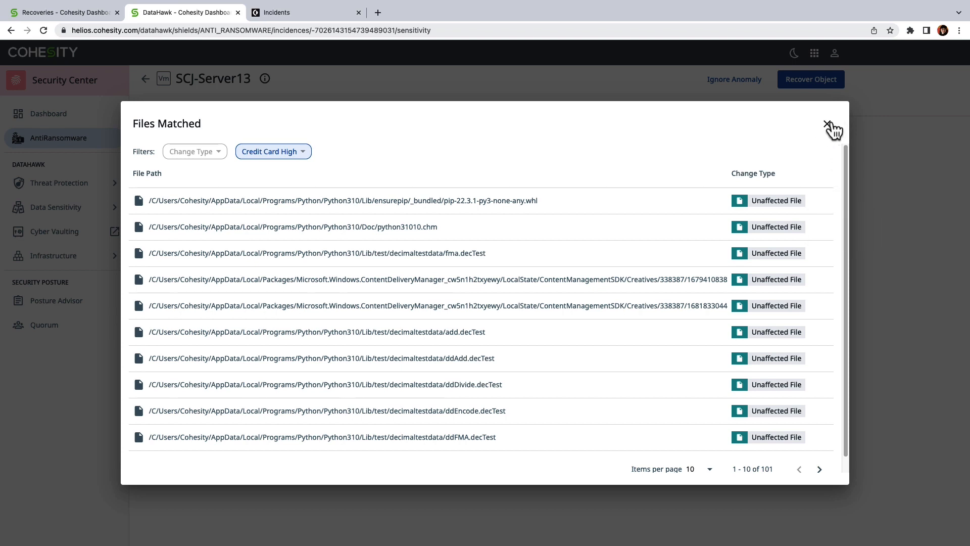
pyautogui.click(827, 123)
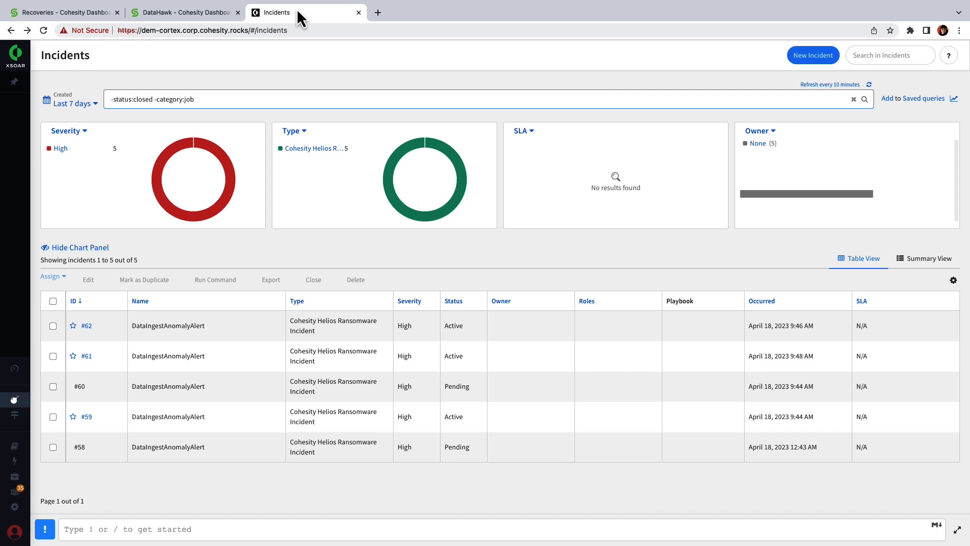
pyautogui.moveTo(87, 356)
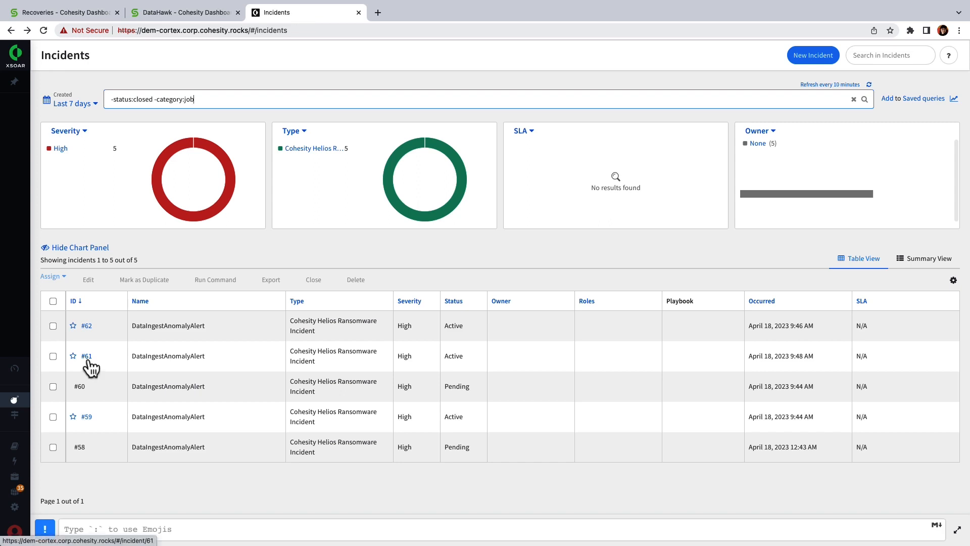
# - Open incident #61, the DataIngestAnomalyAlert for SCJ-Server13, from the Incidents list
pyautogui.click(87, 356)
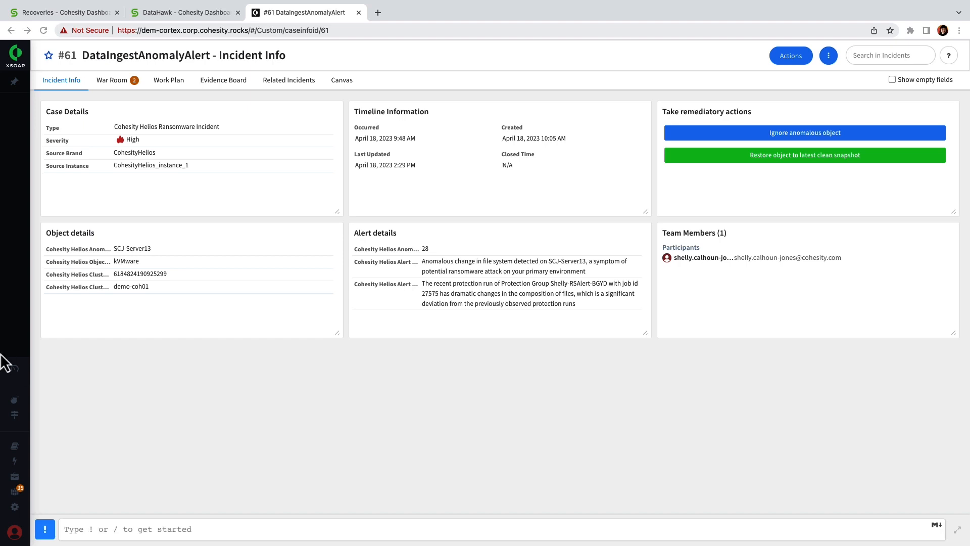
pyautogui.moveTo(360, 308)
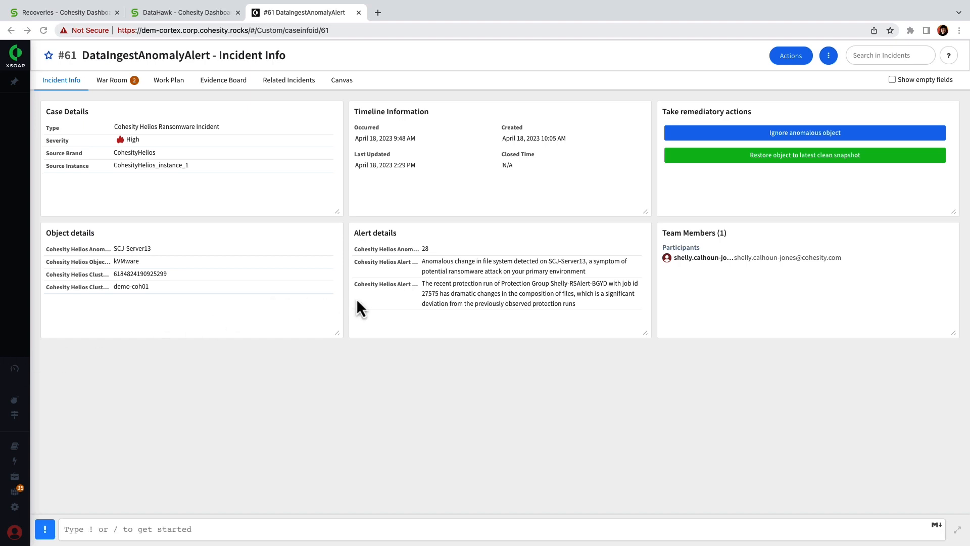
pyautogui.moveTo(406, 301)
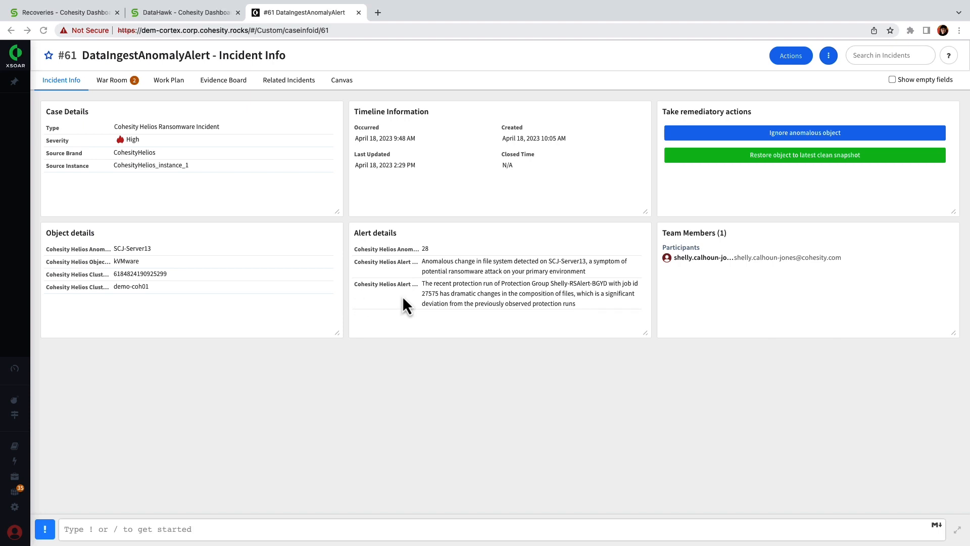
pyautogui.moveTo(675, 278)
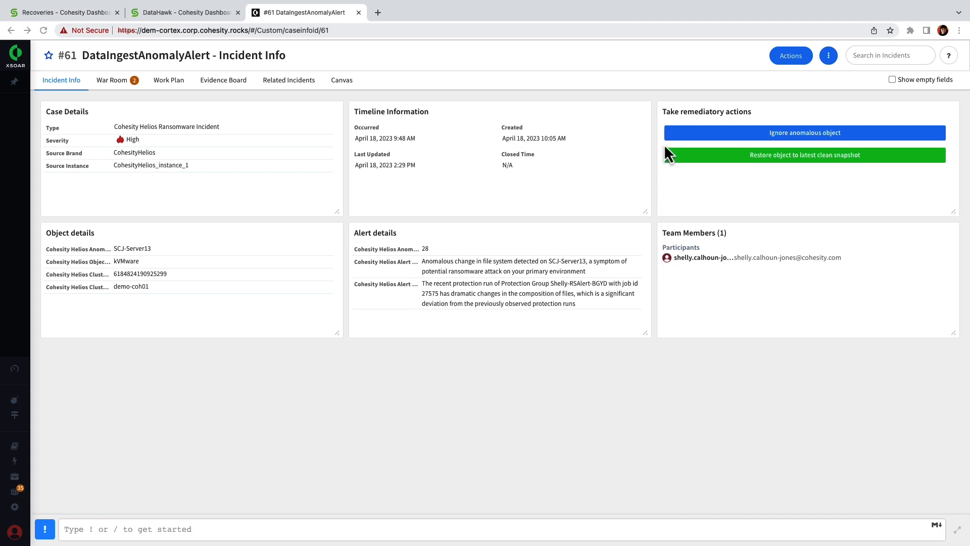
pyautogui.moveTo(691, 167)
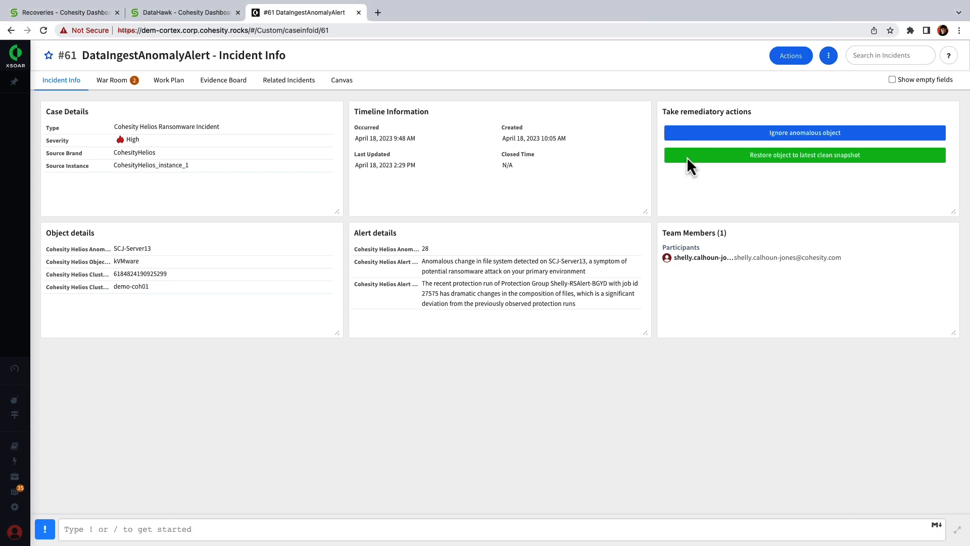
# - Restore SCJ-Server13 to its latest clean snapshot and view the result in the War Room
pyautogui.click(804, 156)
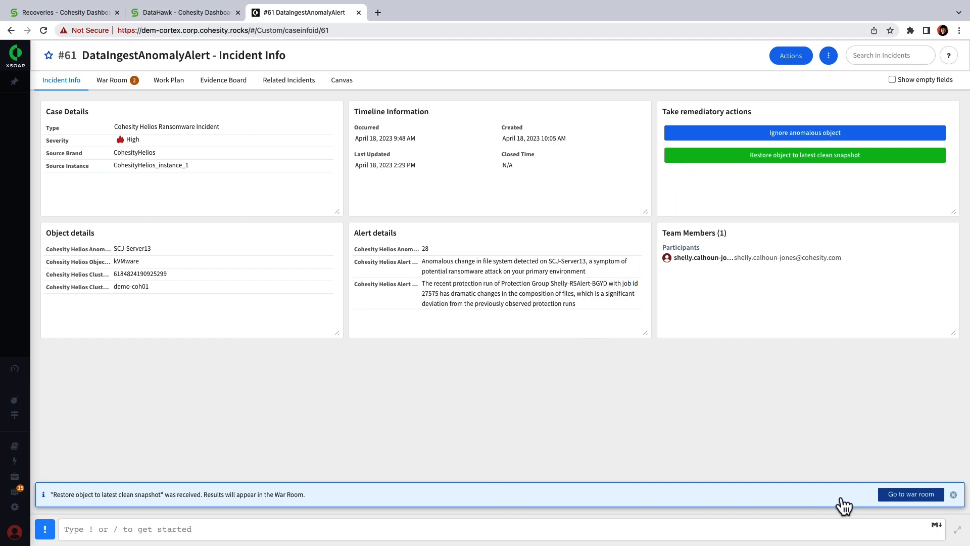
pyautogui.click(911, 495)
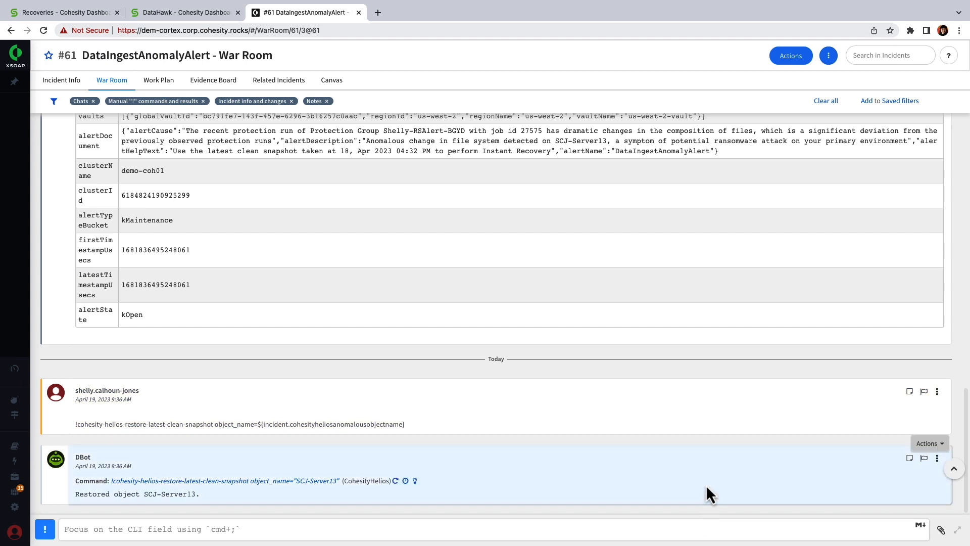
pyautogui.moveTo(244, 81)
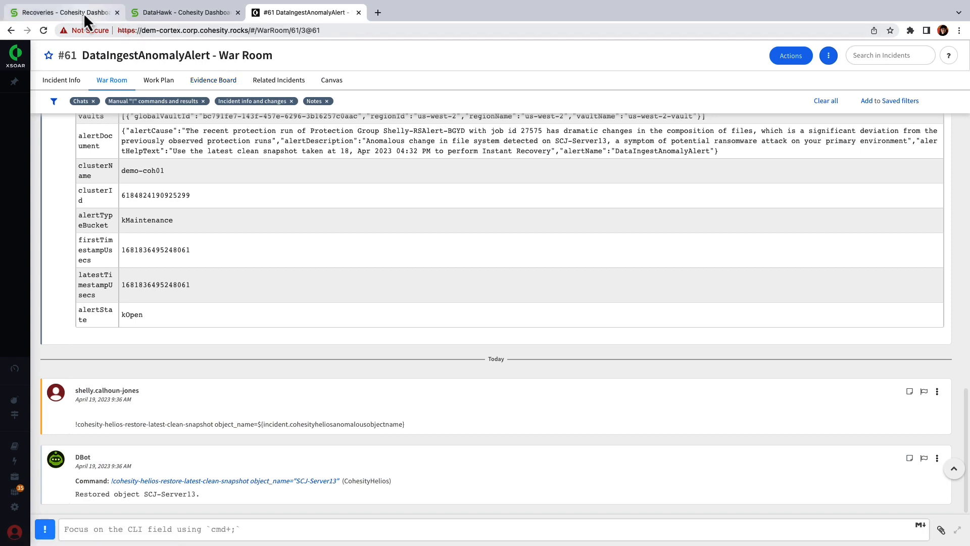
# - In Cohesity Recoveries, open the Cortex_XSOAR_triggered_restore_task_SCJ-Server12 task details
pyautogui.click(65, 13)
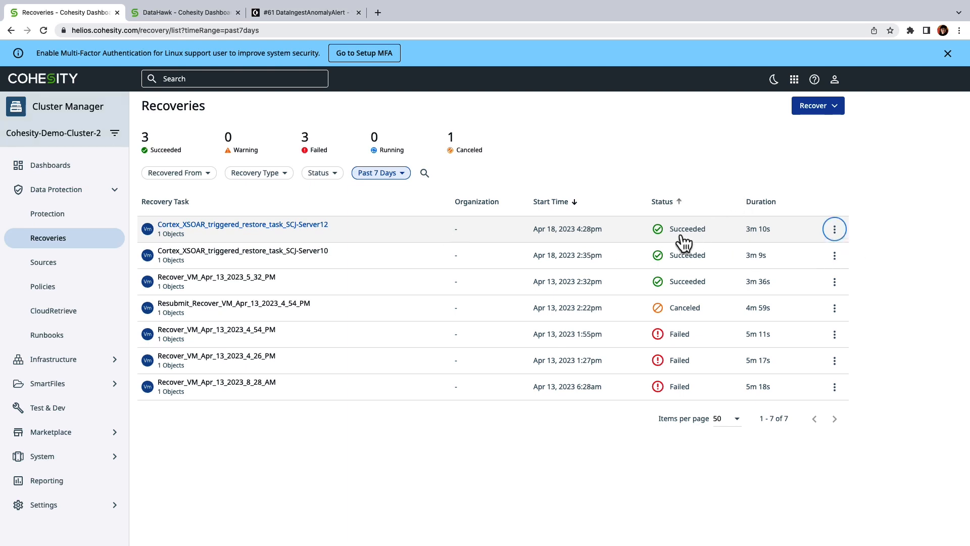
pyautogui.click(243, 224)
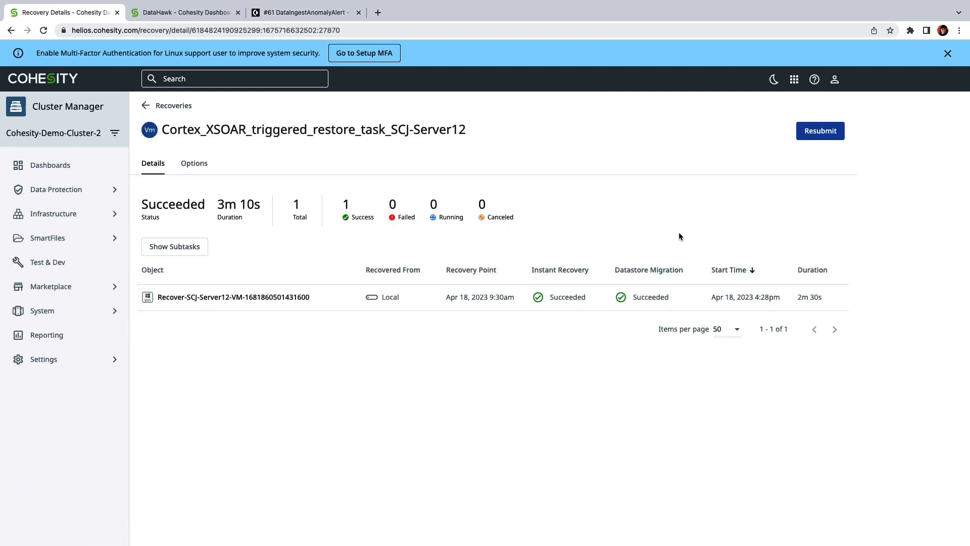